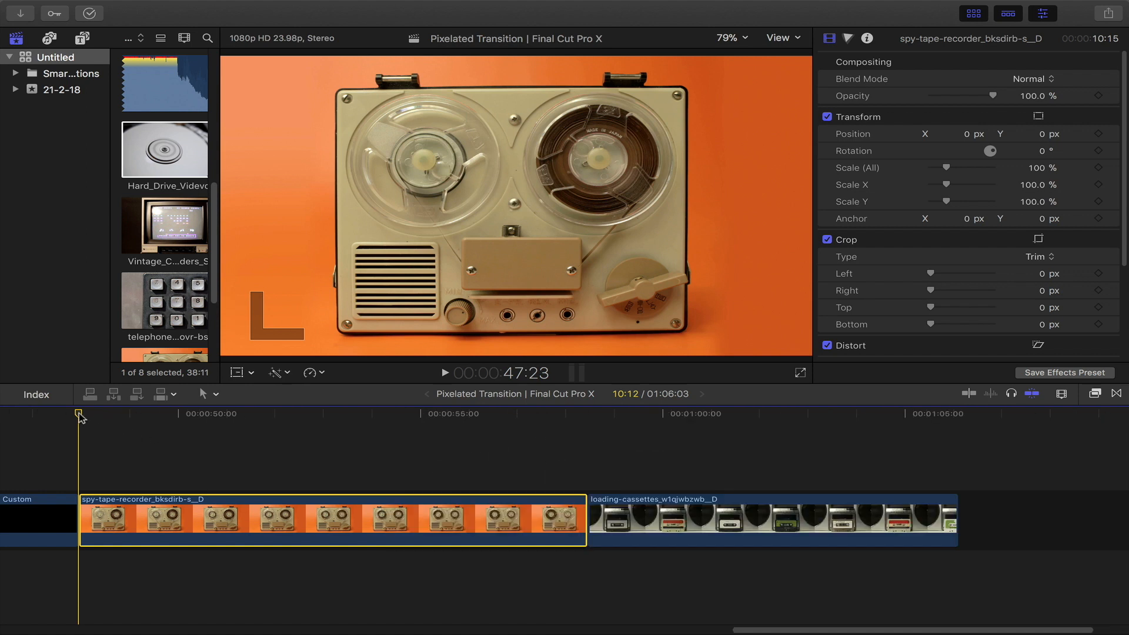
- Blade the tape-recorder clip near its end and the cassette clip near its start with Cmd+B
left_click(573, 414)
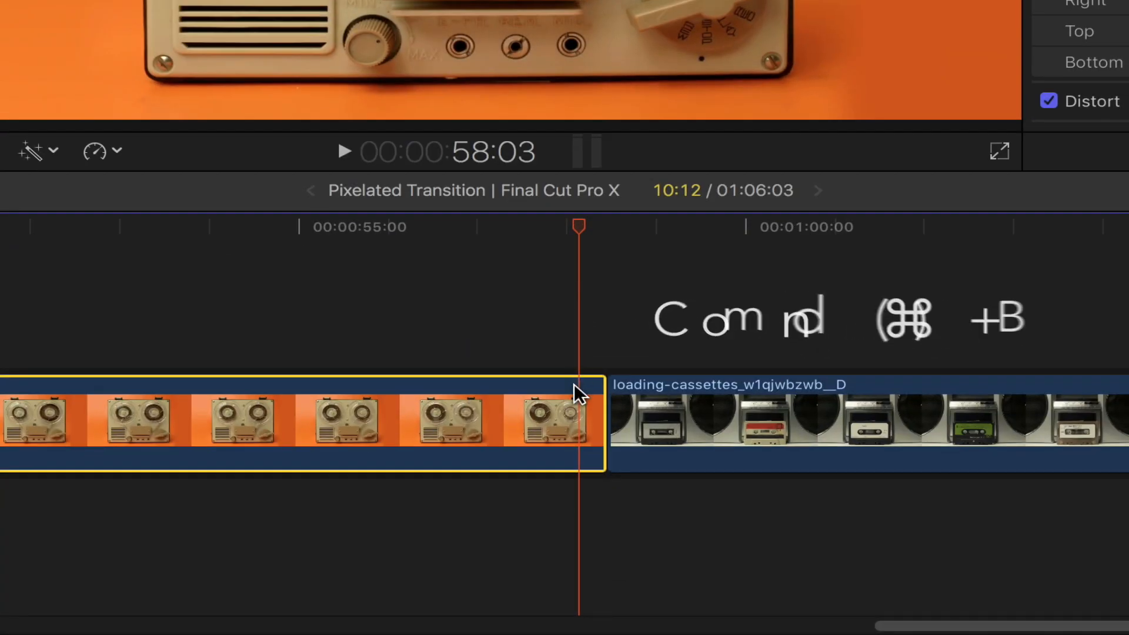
key("cmd+b")
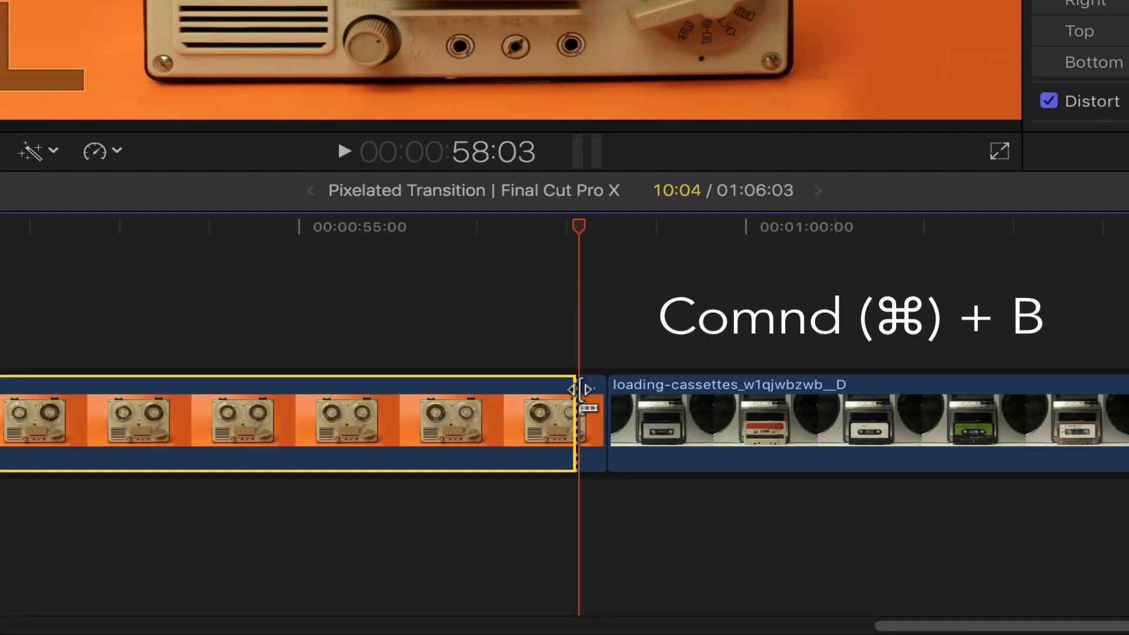
key("cmd+b")
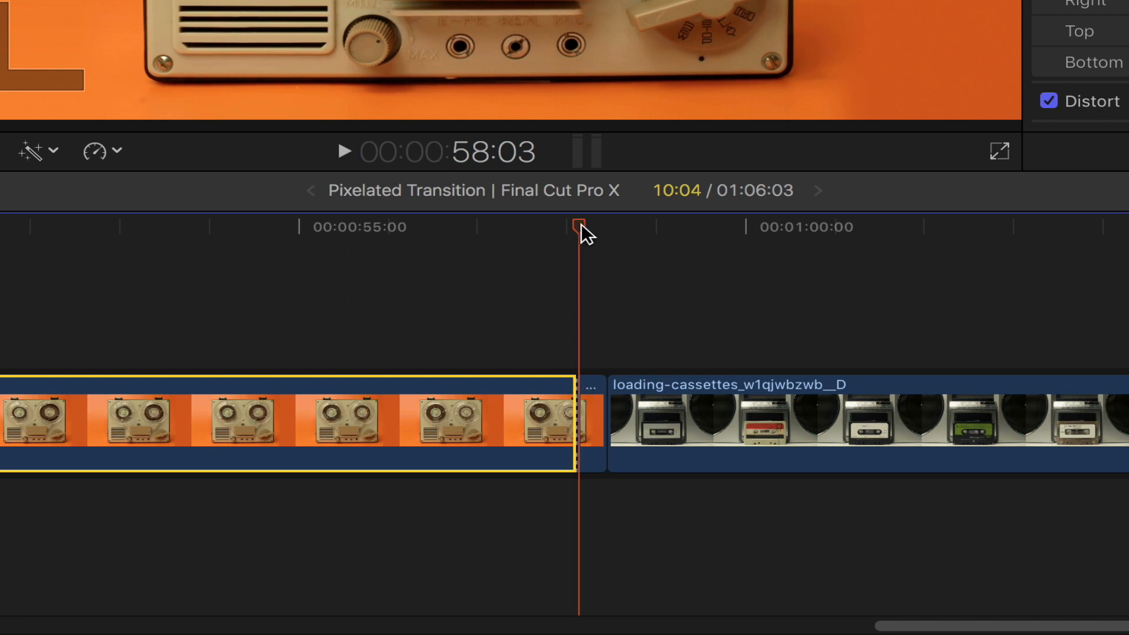
key("cmd+b")
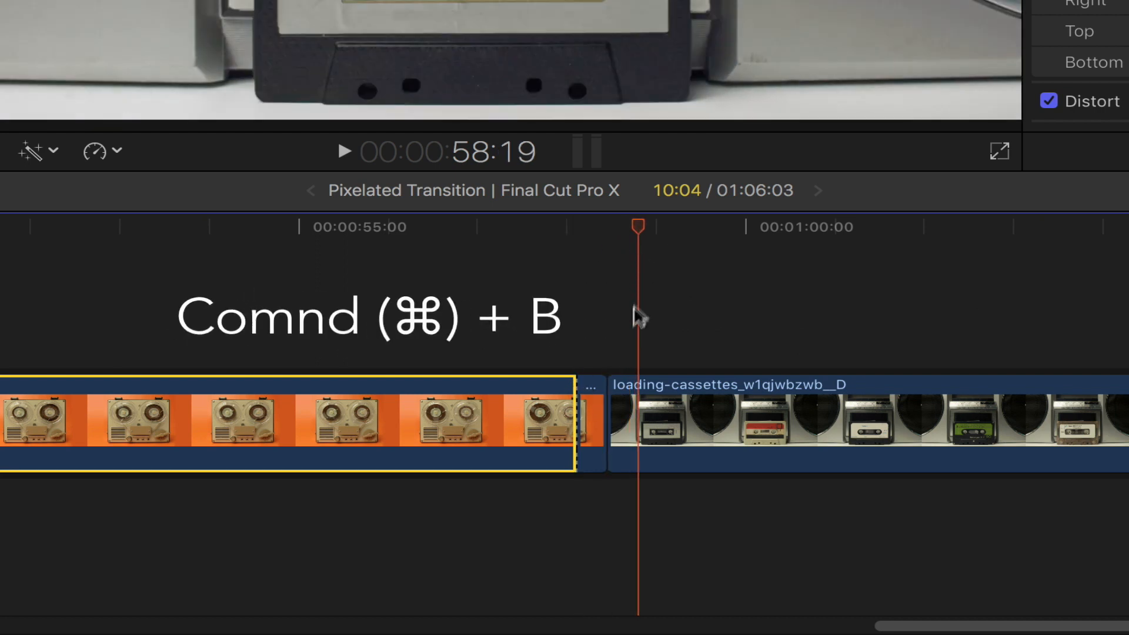
mouse_move(640, 385)
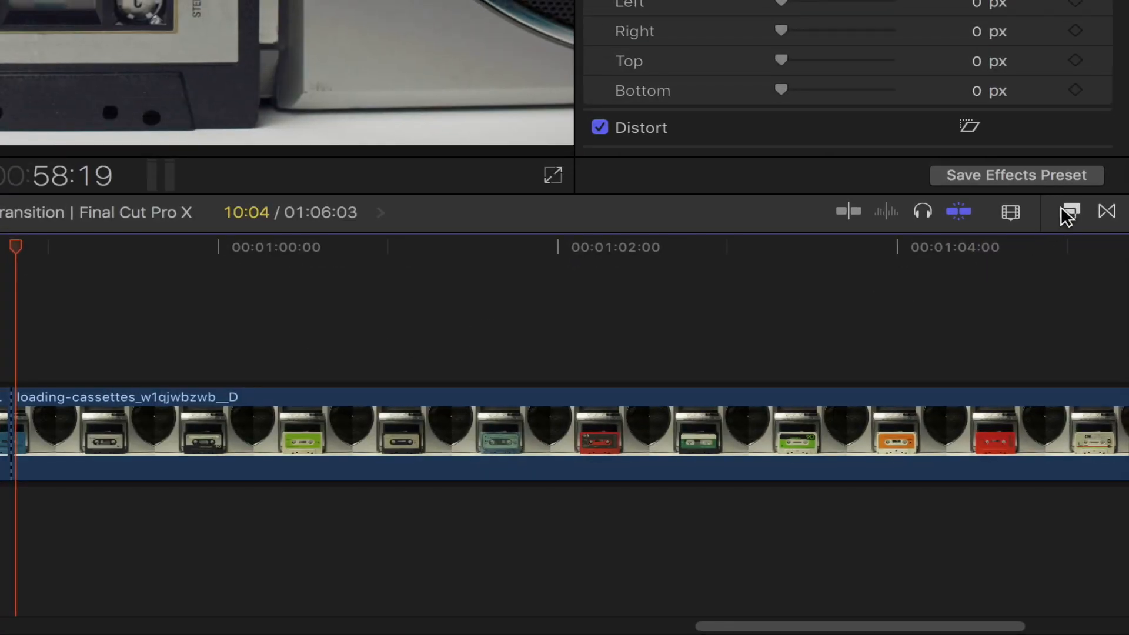
- Find Pixellate by searching 'pixel', apply it and keyframe Amount from 7.67 to 100
left_click(1068, 212)
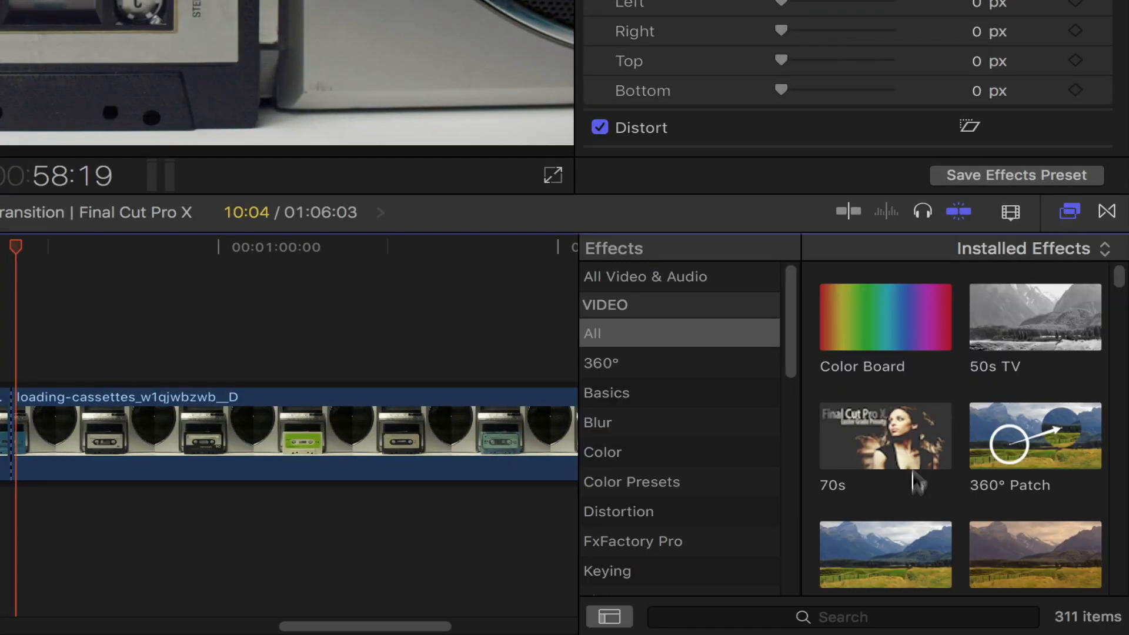
type("pi")
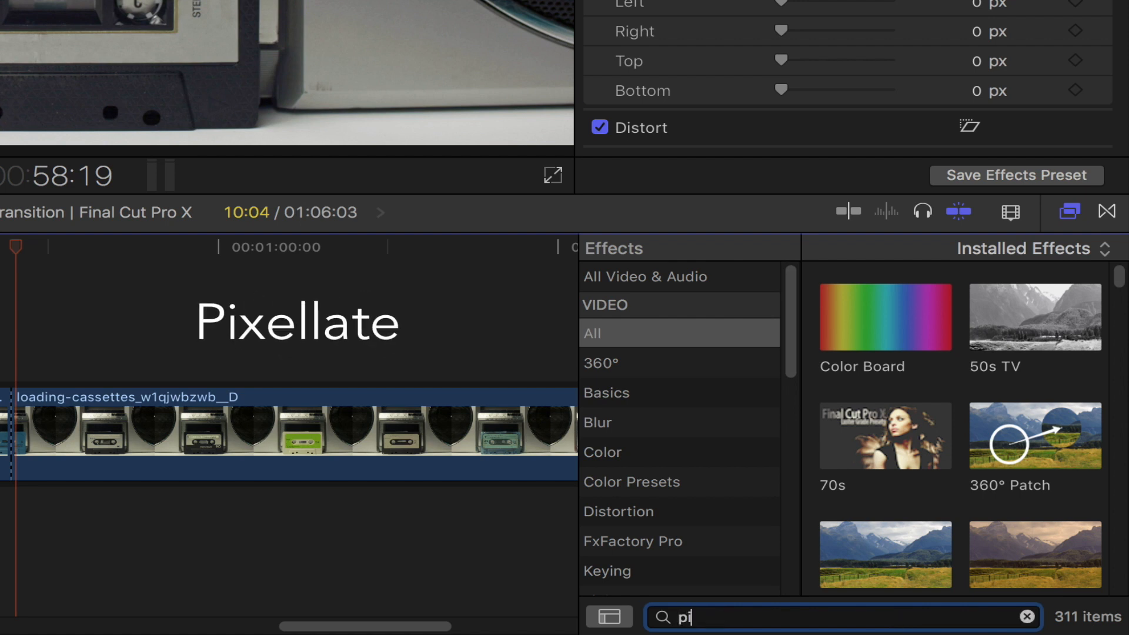
type("xel")
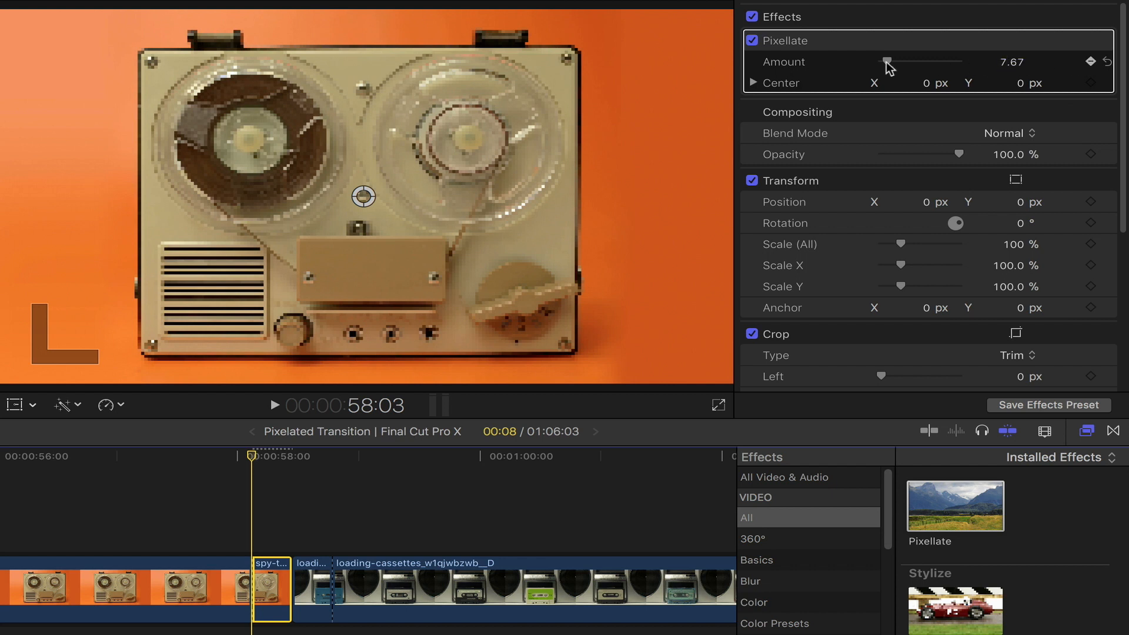
key("Right")
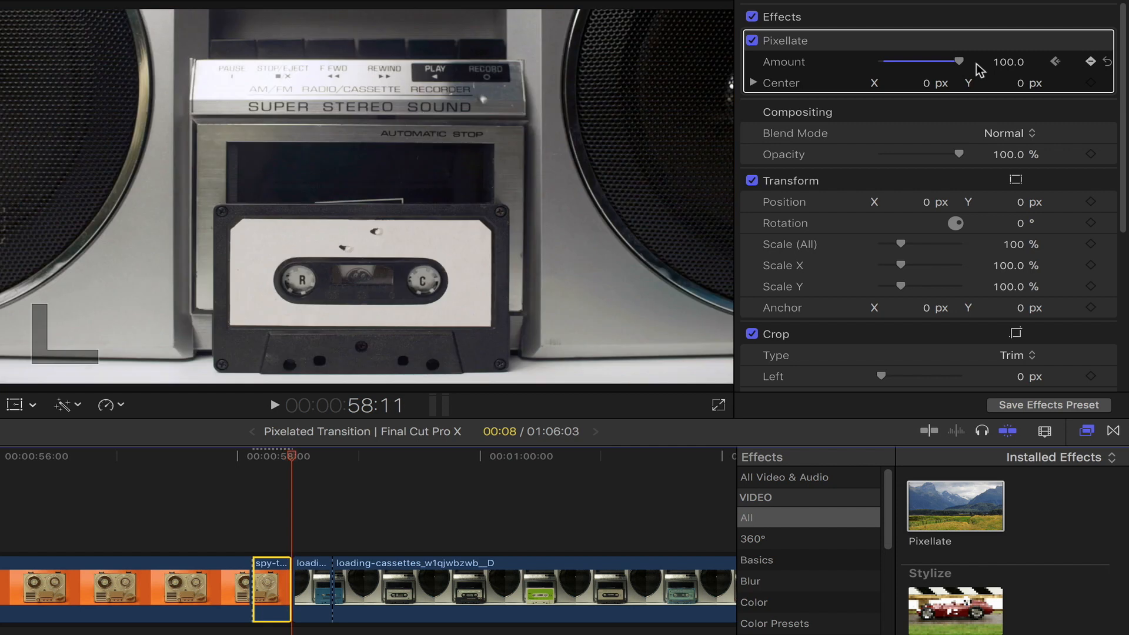
mouse_move(977, 69)
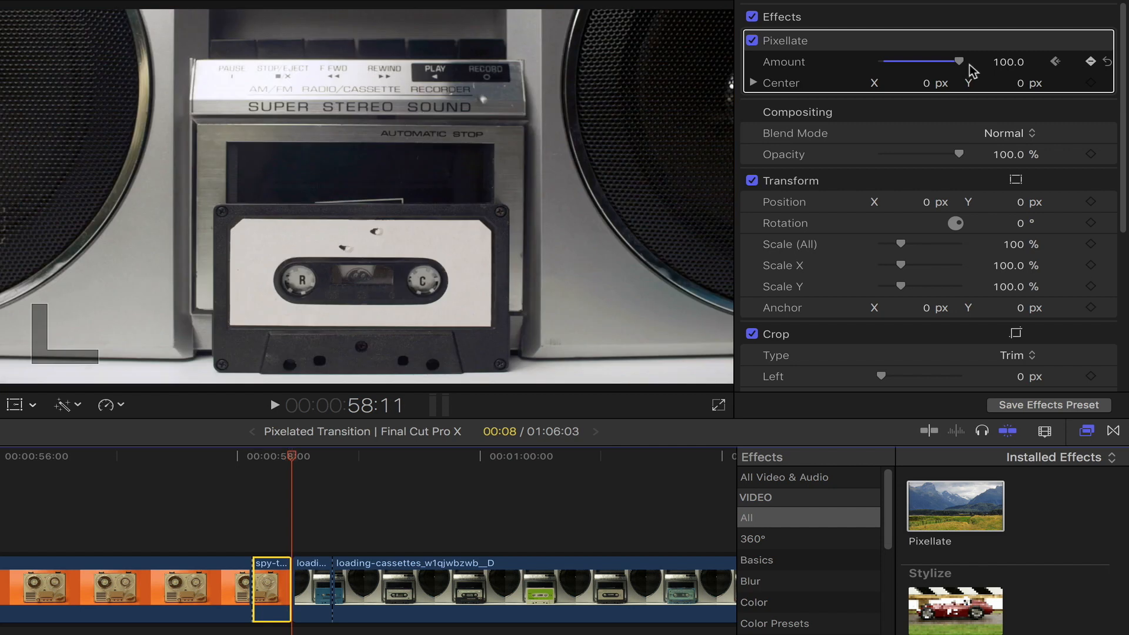
- Apply Pixellate to the short cassette piece and keyframe its Amount at 100 on the first frame
left_click(1090, 62)
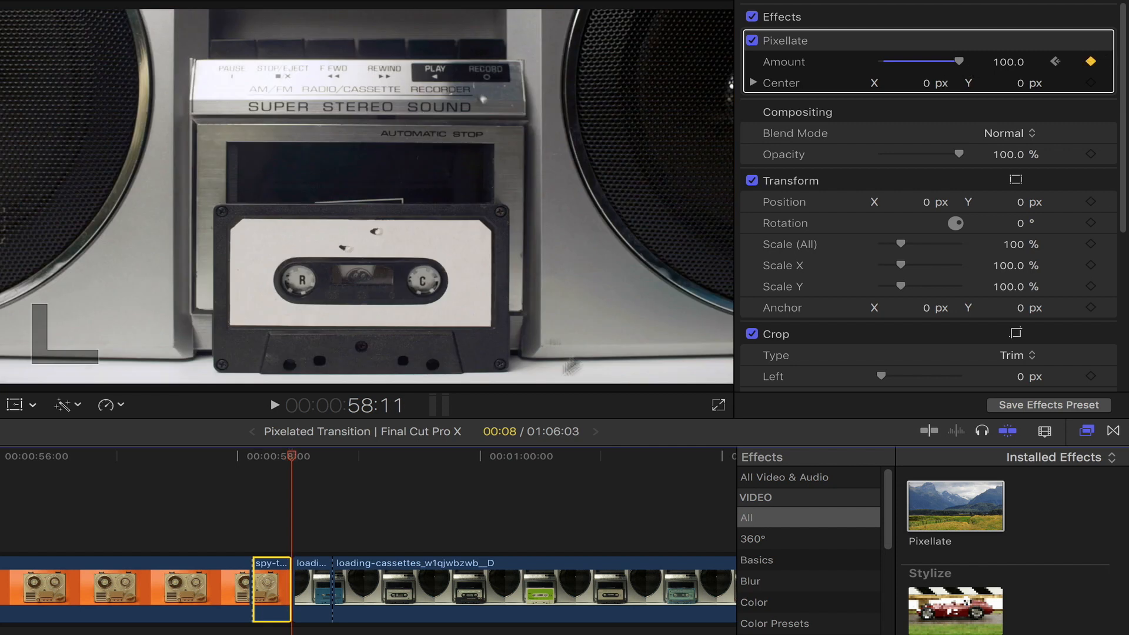
left_click(310, 591)
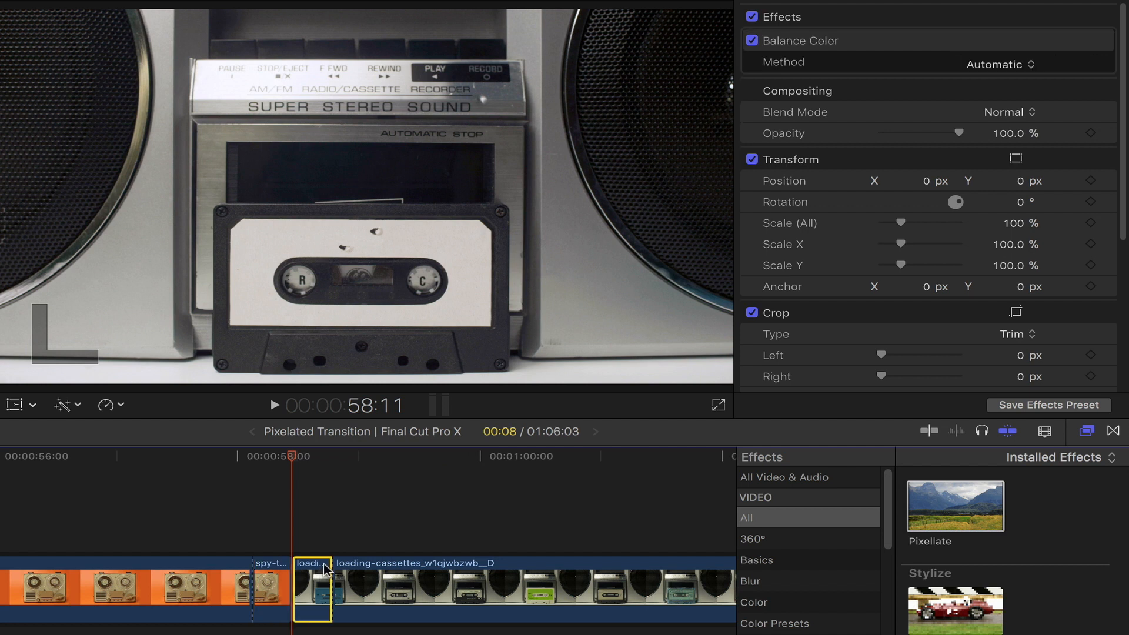
mouse_move(946, 516)
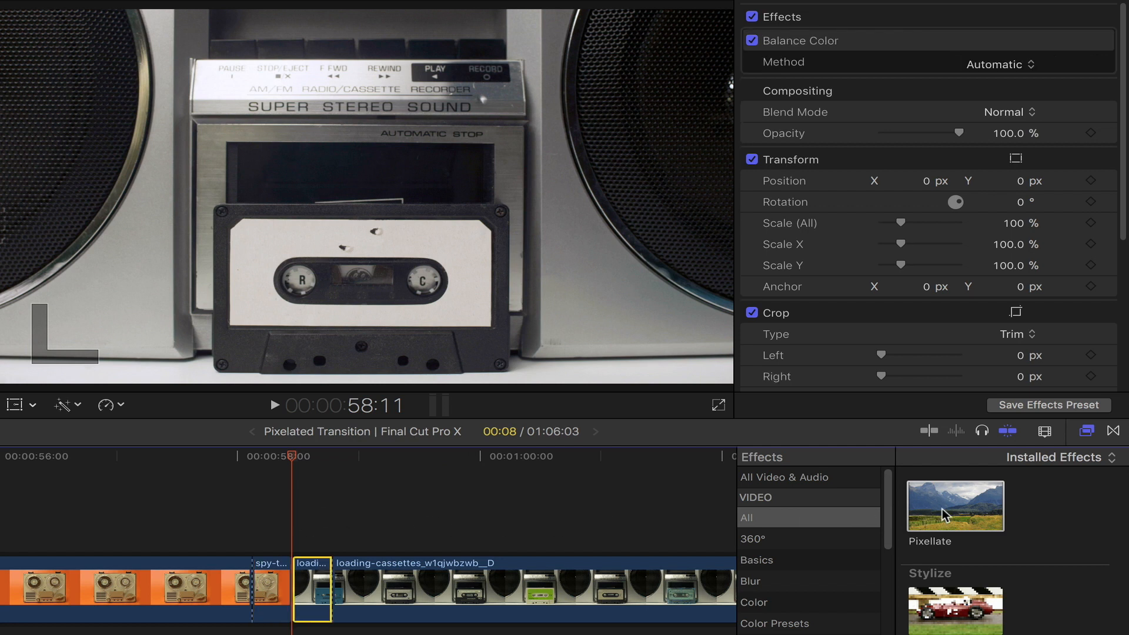
double_click(955, 506)
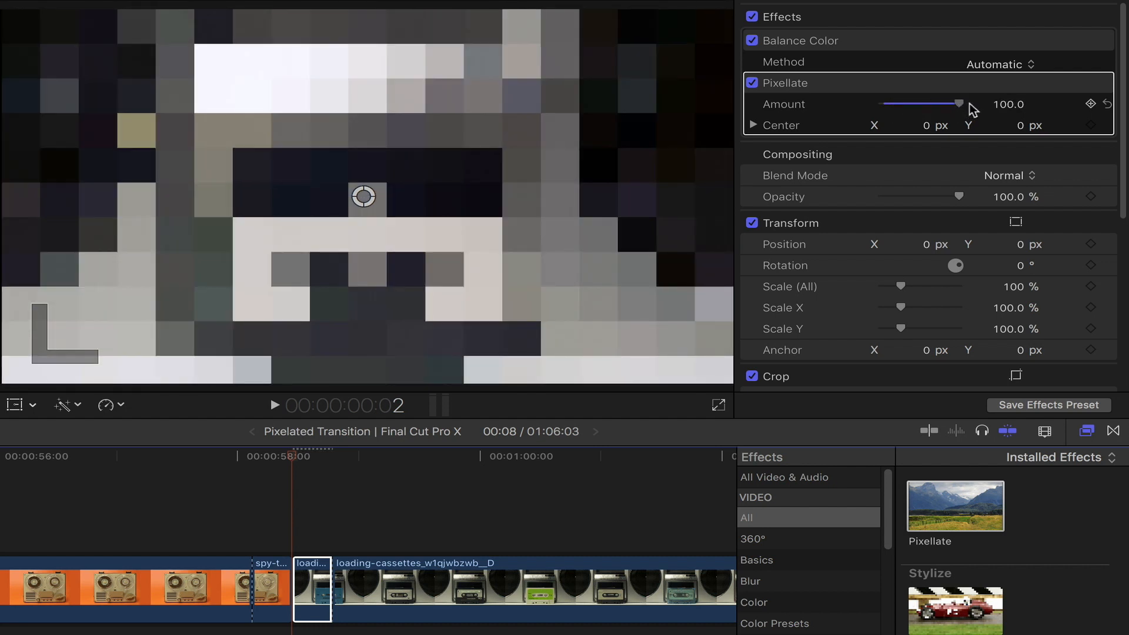
mouse_move(1045, 116)
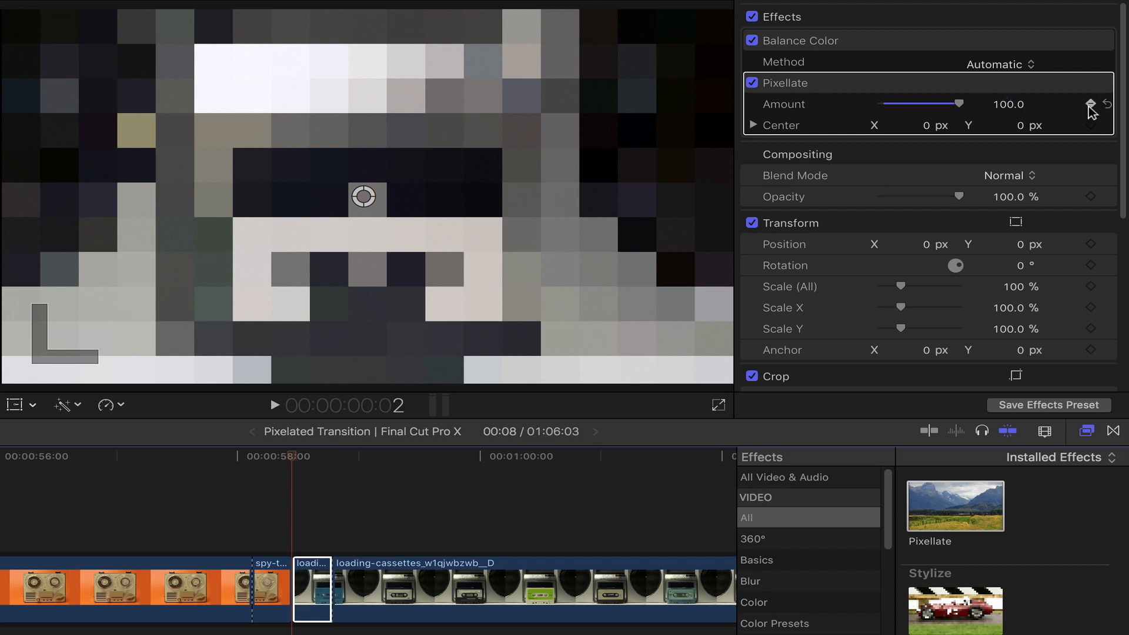
key("Right")
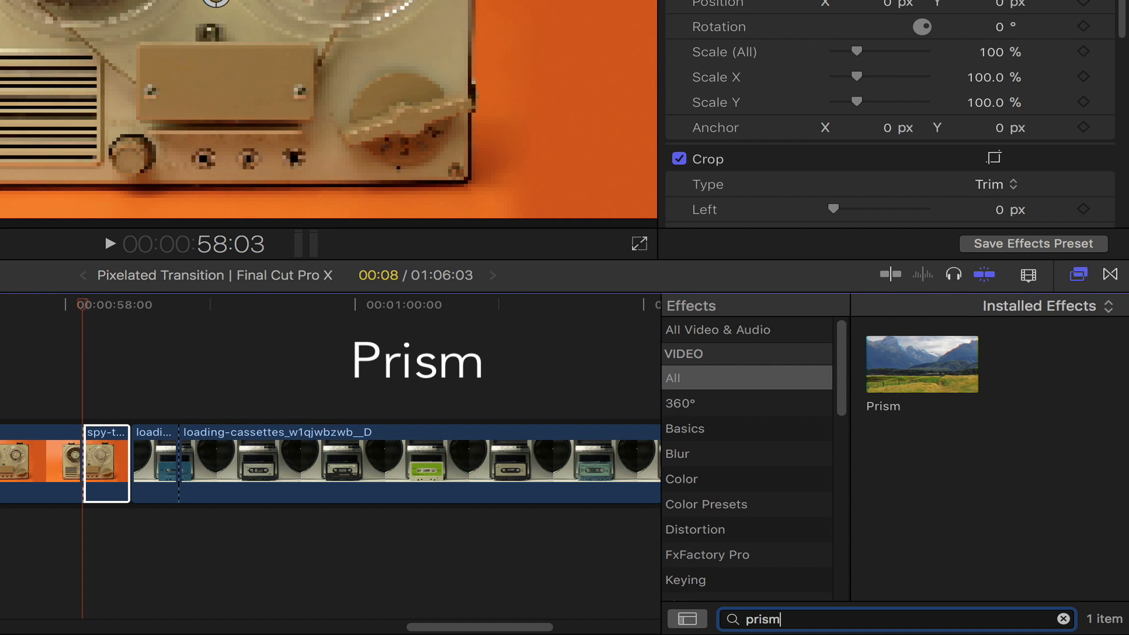
mouse_move(904, 375)
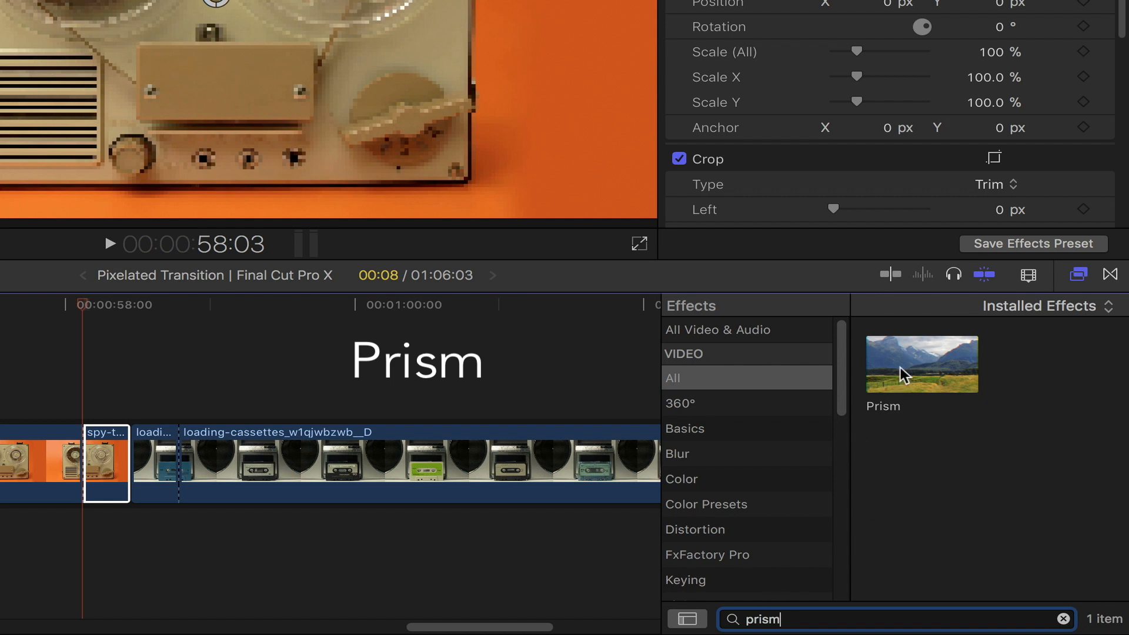
- Add the Prism effect to the short tape-recorder piece for coloured fringes
double_click(921, 363)
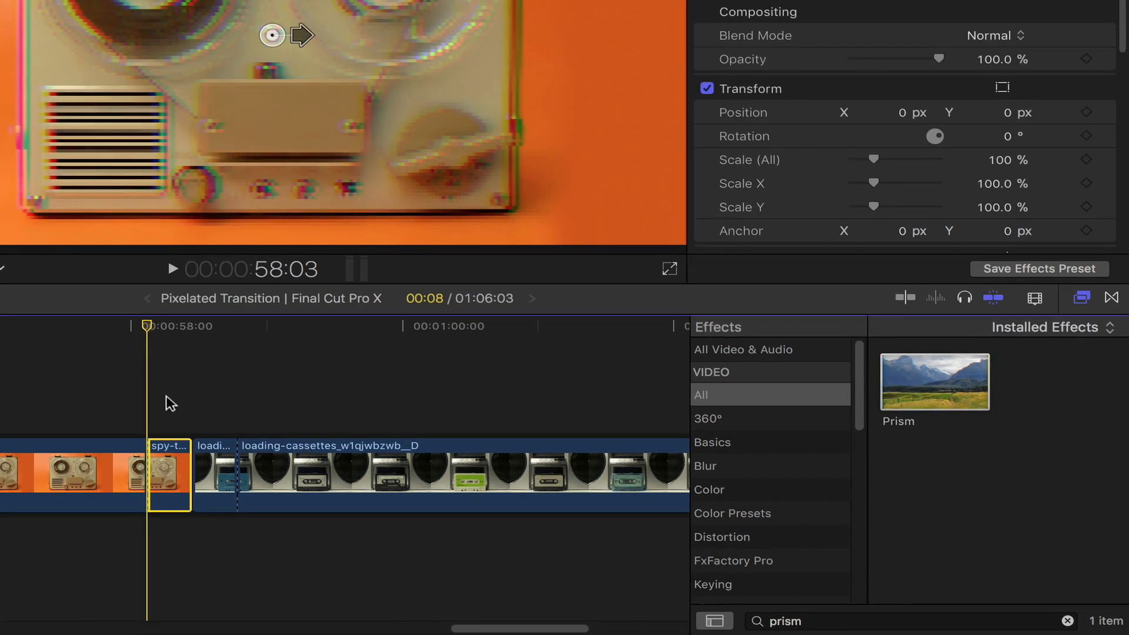
- Apply Sharpen at Amount 8.0 to both short pieces and preview from before the cut
left_click(214, 475)
type("sharpen")
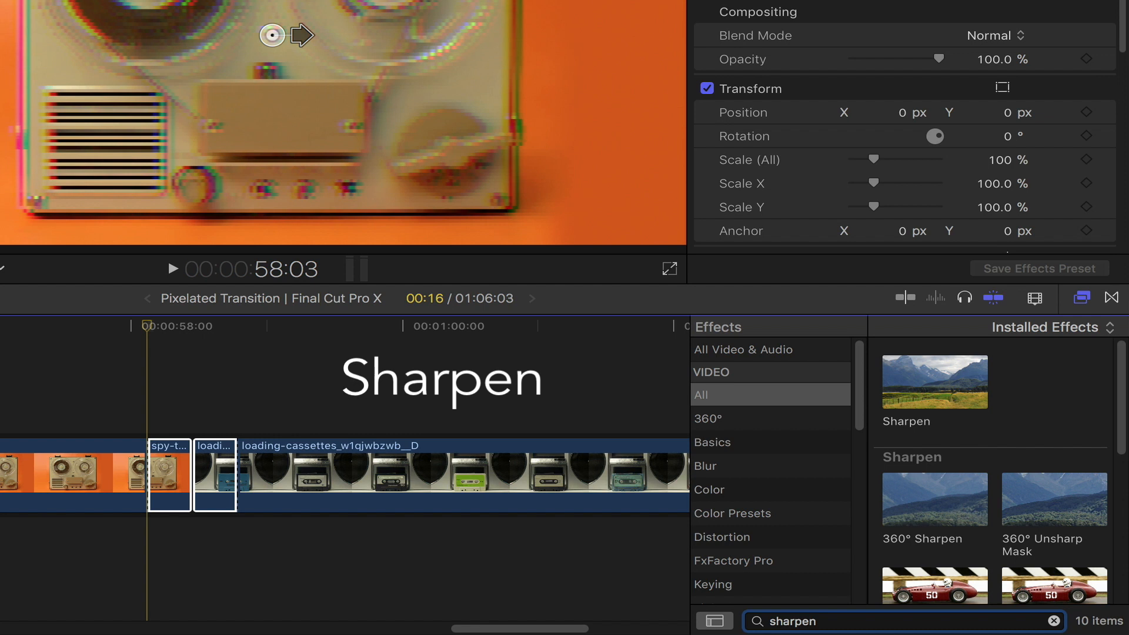
double_click(933, 382)
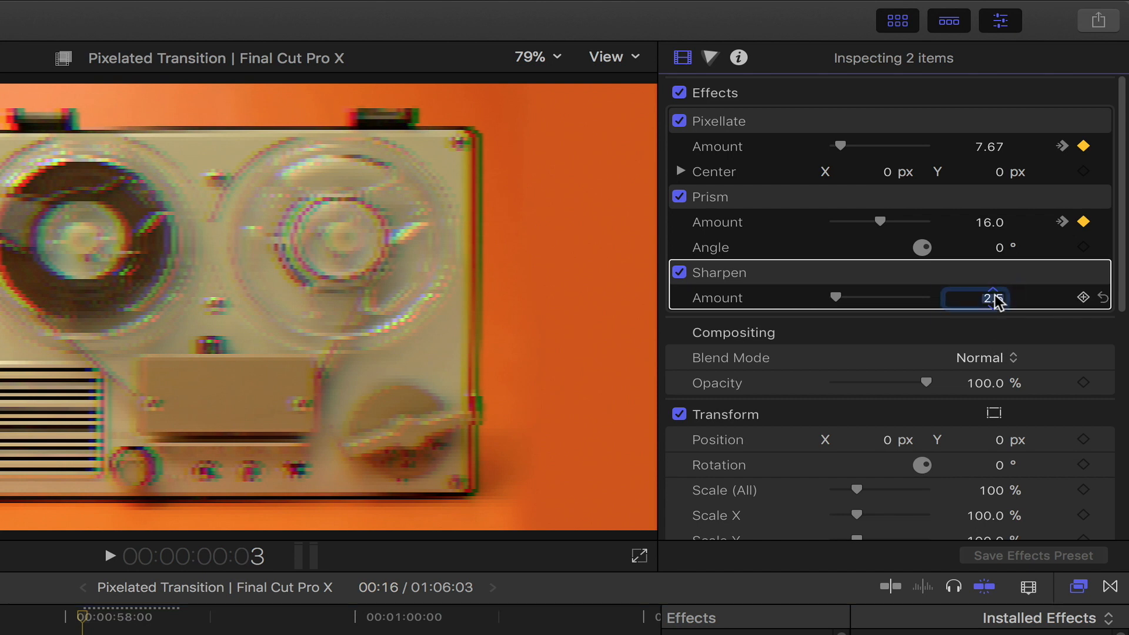
type("8.0")
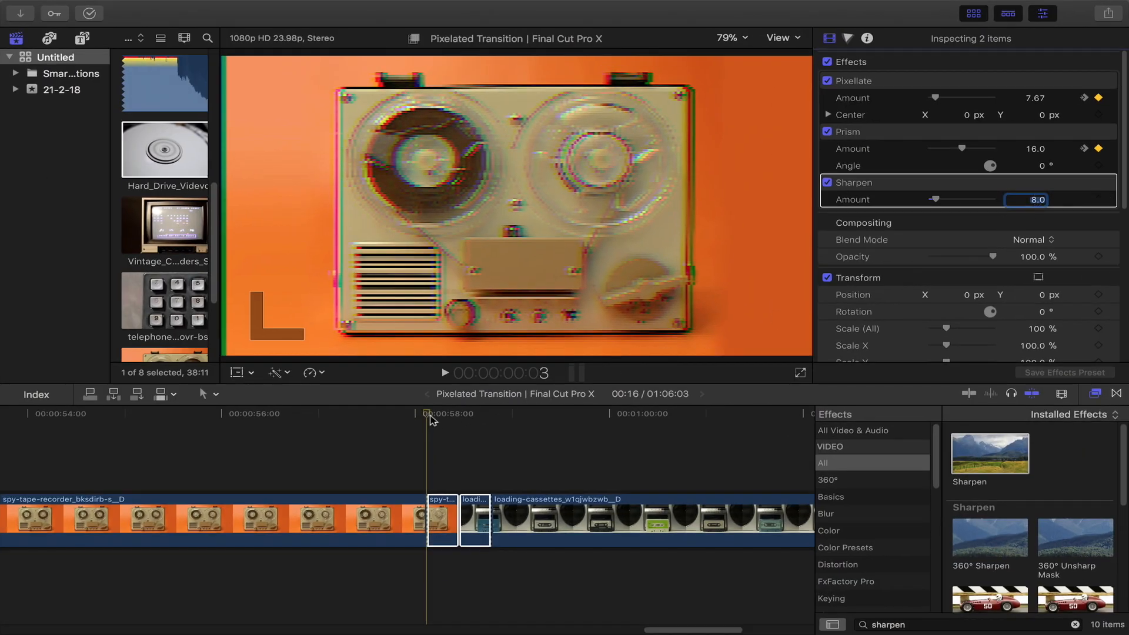
left_click(367, 413)
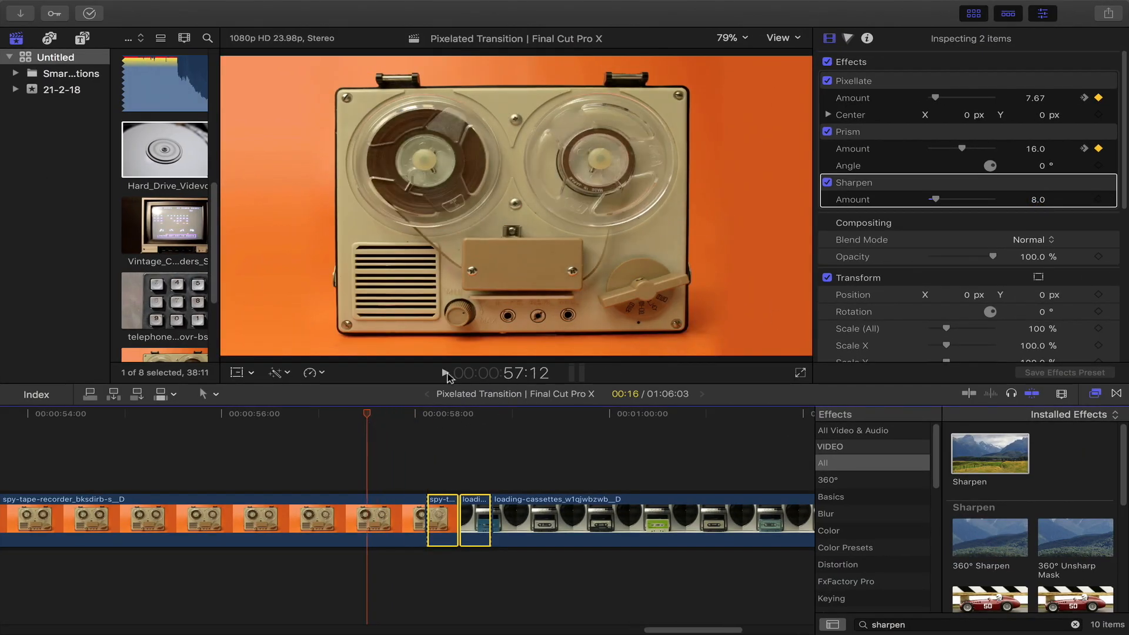